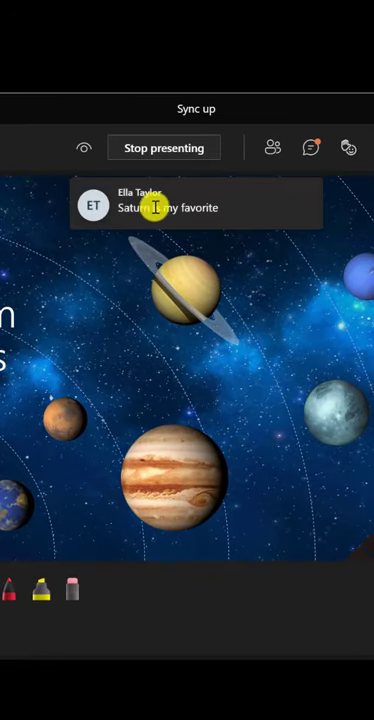
pyautogui.moveTo(254, 194)
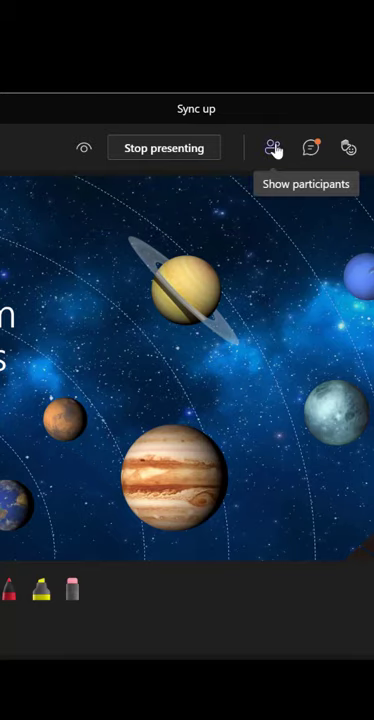
# Turn off chat bubble pop-ups from the meeting's More actions menu
pyautogui.click(290, 70)
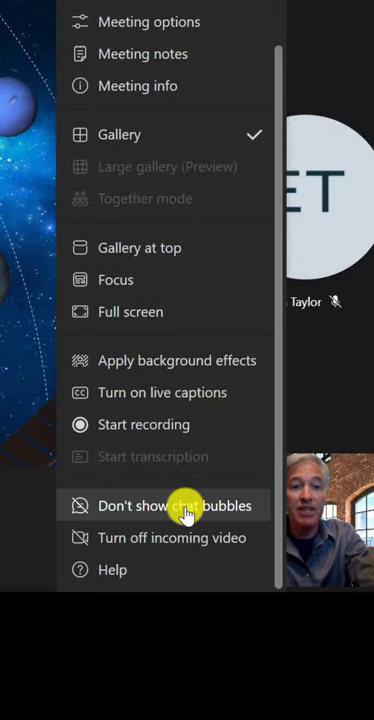
pyautogui.click(176, 504)
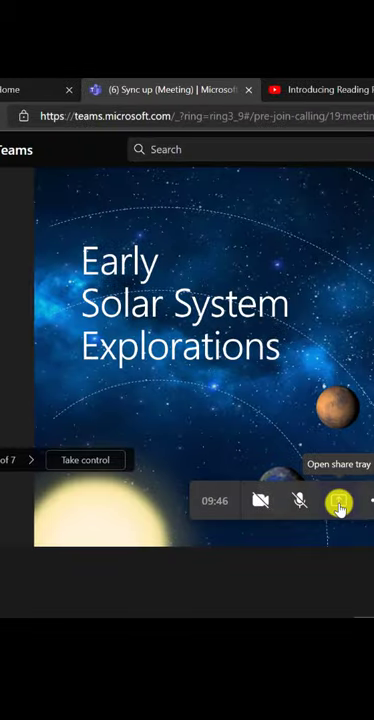
# Include computer audio in the screen share via the Share audio checkbox
pyautogui.click(344, 500)
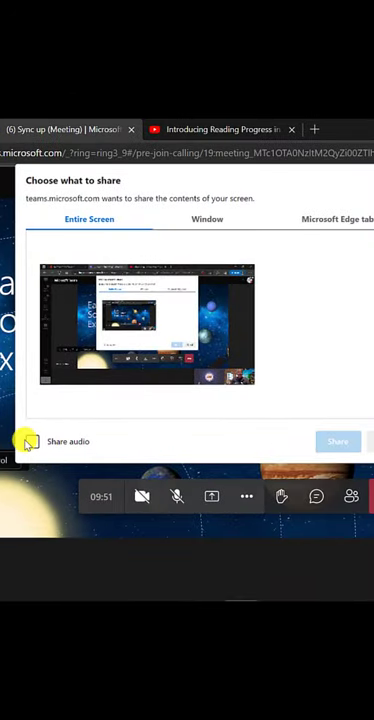
pyautogui.click(32, 442)
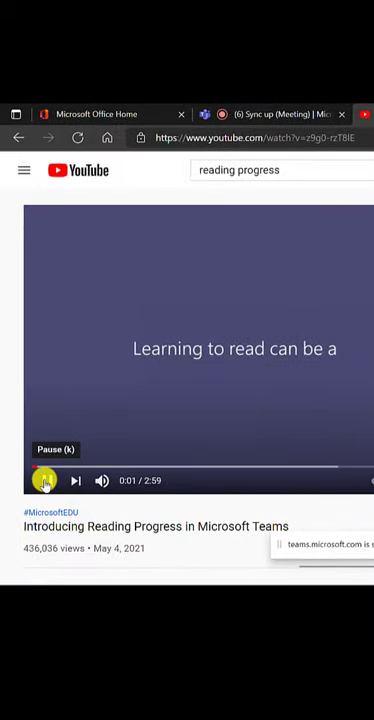
# Play the 'Introducing Reading Progress in Microsoft Teams' YouTube video into the meeting
pyautogui.click(44, 480)
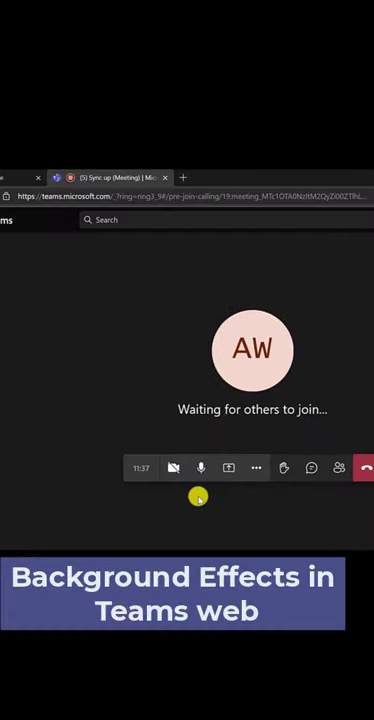
# Show the background effects panel listing background images for the video feed
pyautogui.click(174, 468)
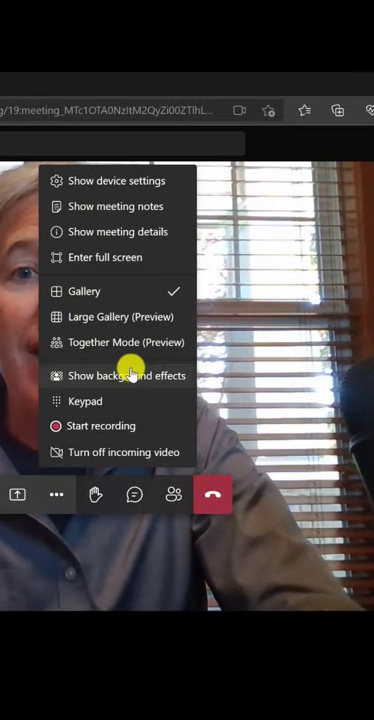
pyautogui.click(126, 376)
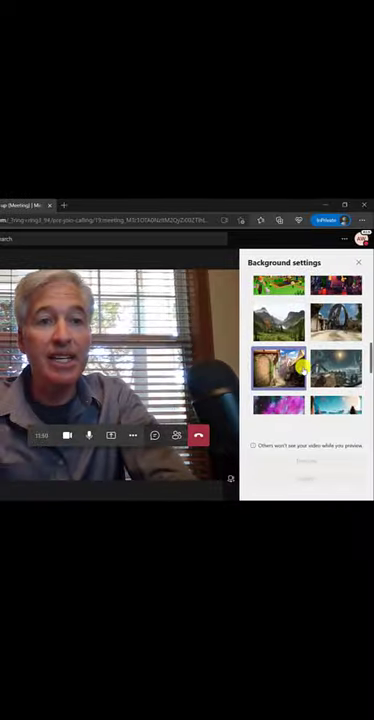